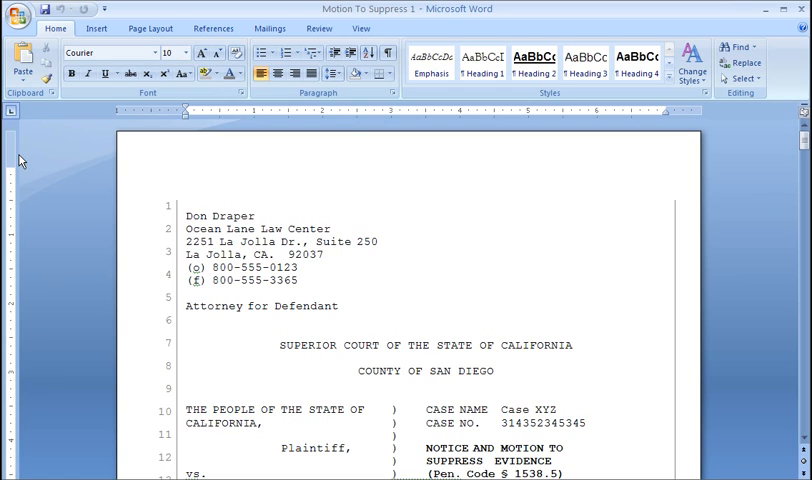
# Select the attorney name Don Draper, then download the template merge fields list.
pyautogui.click(186, 170)
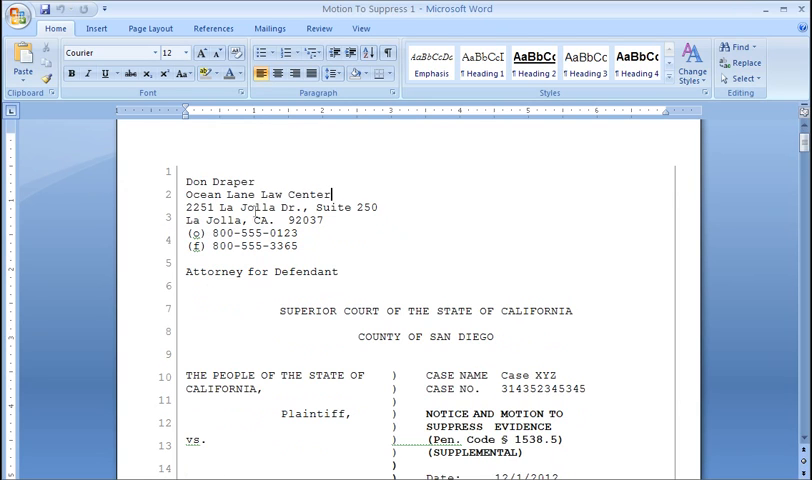
pyautogui.doubleClick(213, 180)
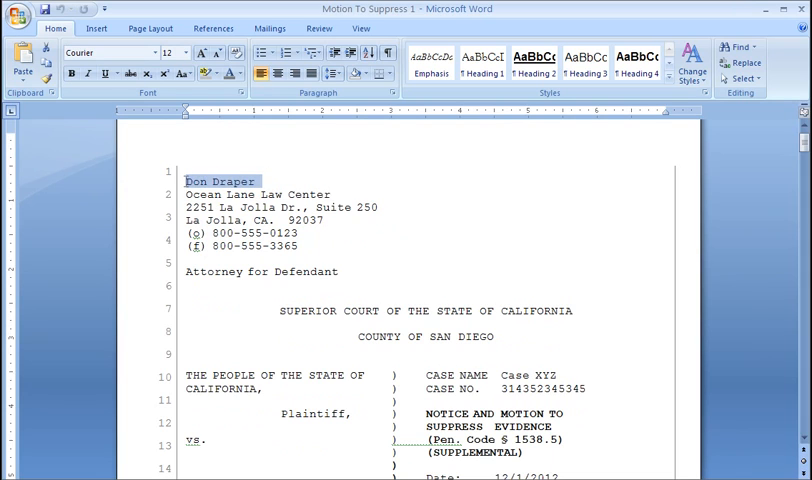
pyautogui.scroll(-3)
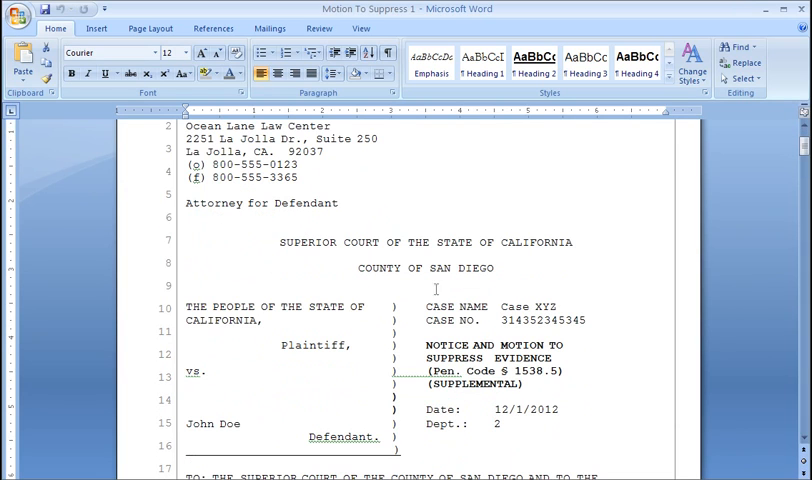
pyautogui.doubleClick(530, 306)
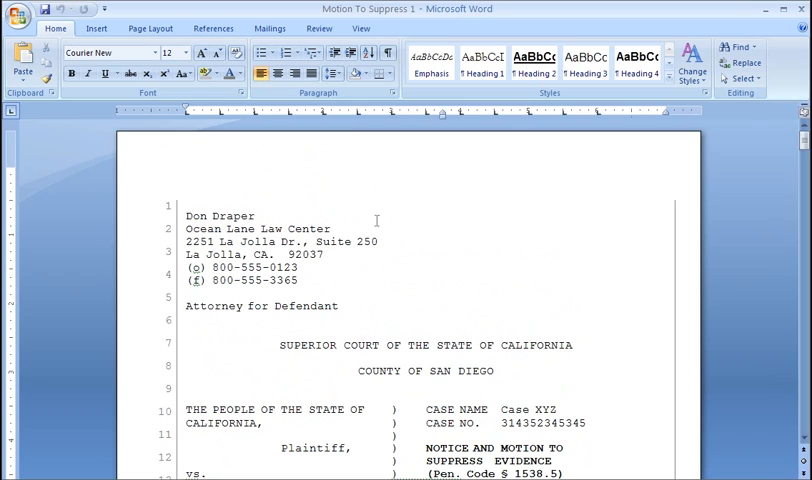
pyautogui.moveTo(379, 218)
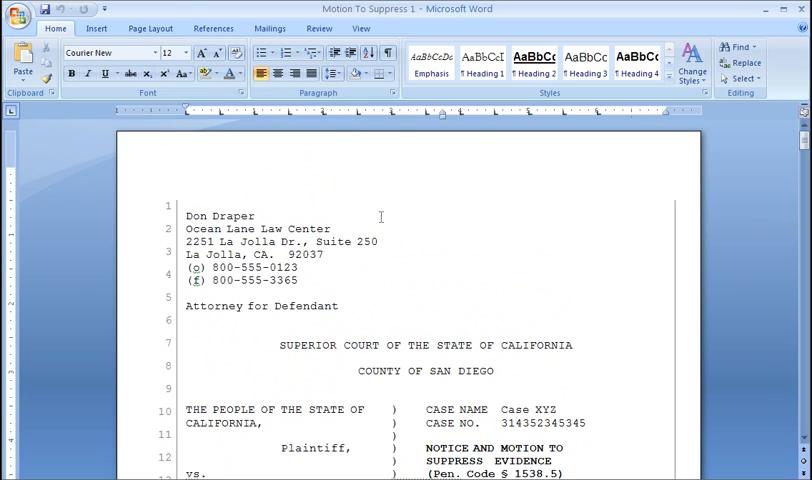
pyautogui.moveTo(115, 201)
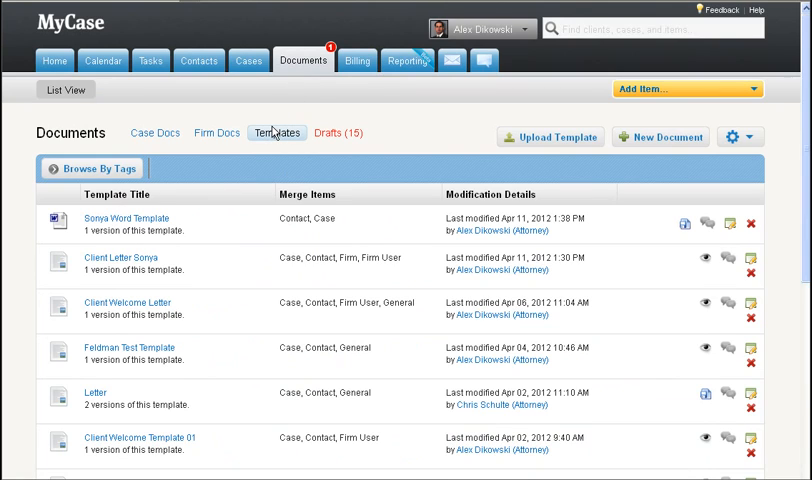
pyautogui.click(734, 137)
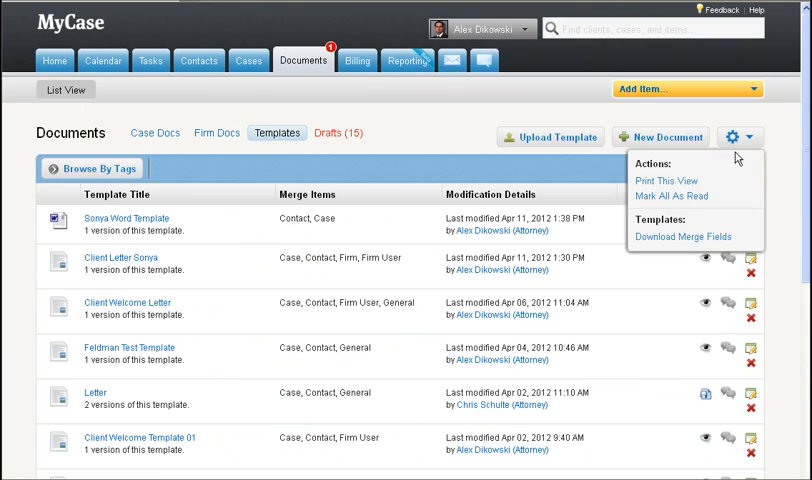
pyautogui.moveTo(683, 236)
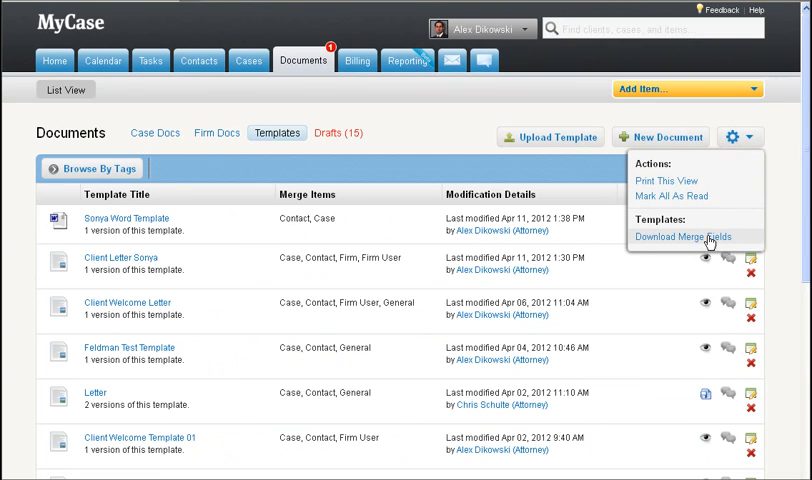
pyautogui.click(683, 236)
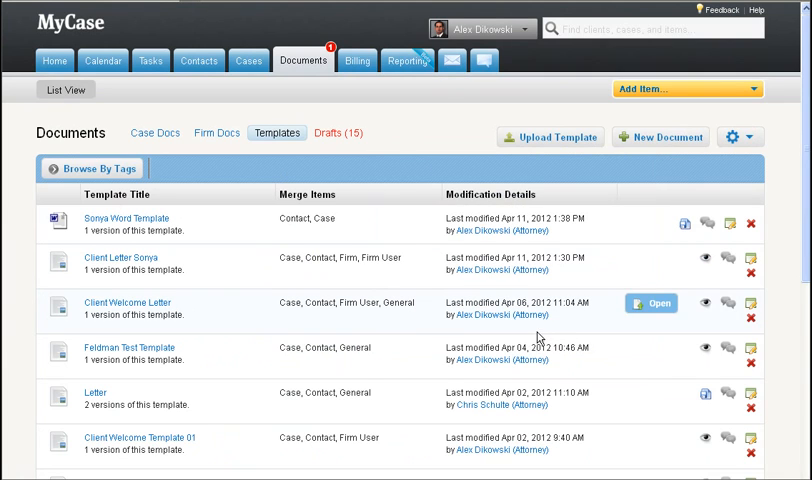
pyautogui.moveTo(131, 317)
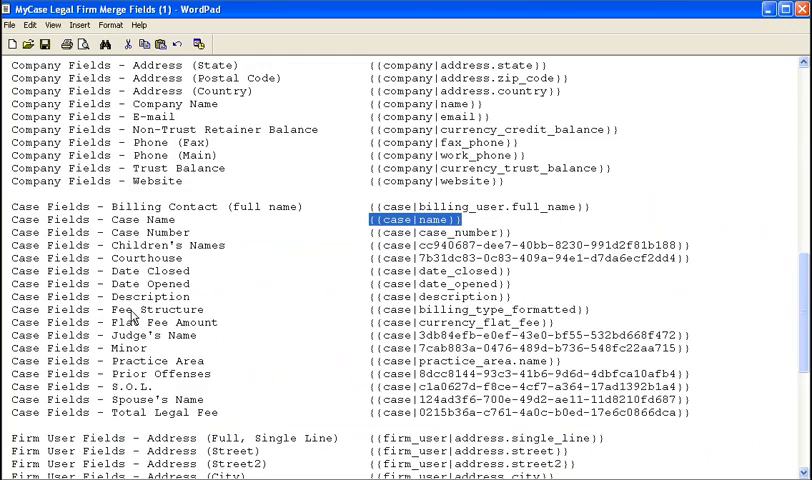
pyautogui.moveTo(295, 123)
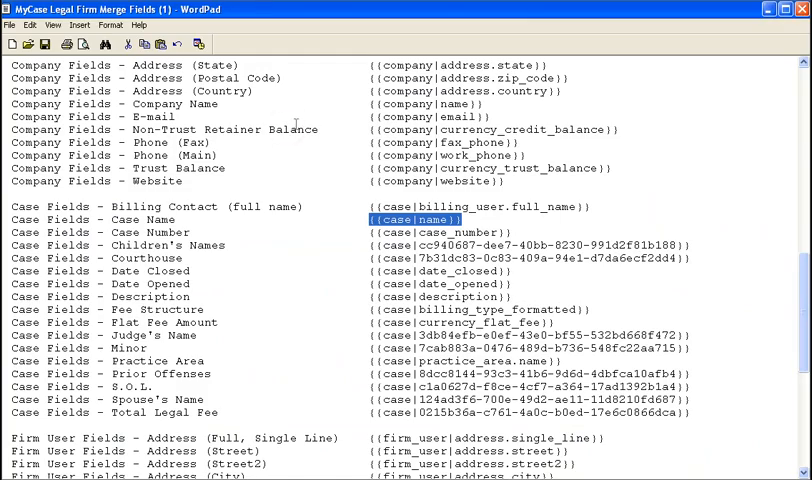
pyautogui.scroll(3)
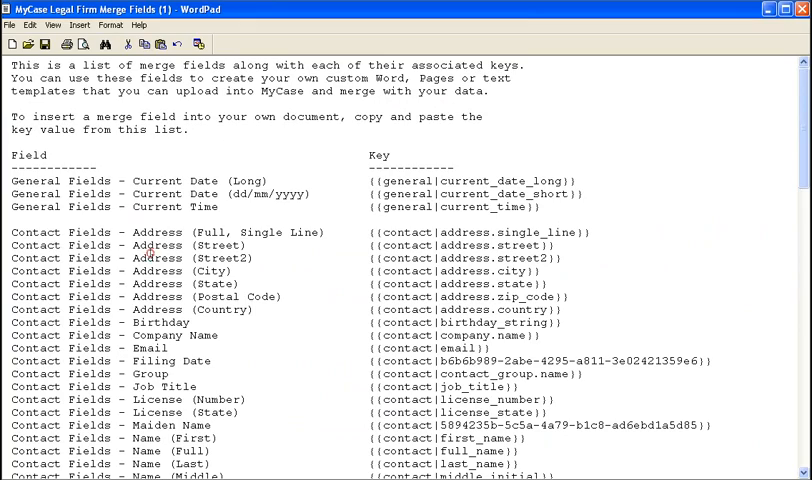
pyautogui.scroll(-3)
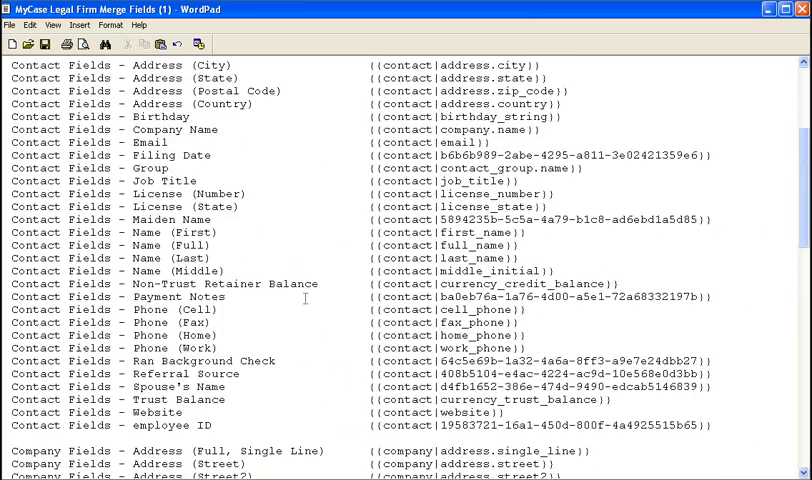
pyautogui.scroll(-3)
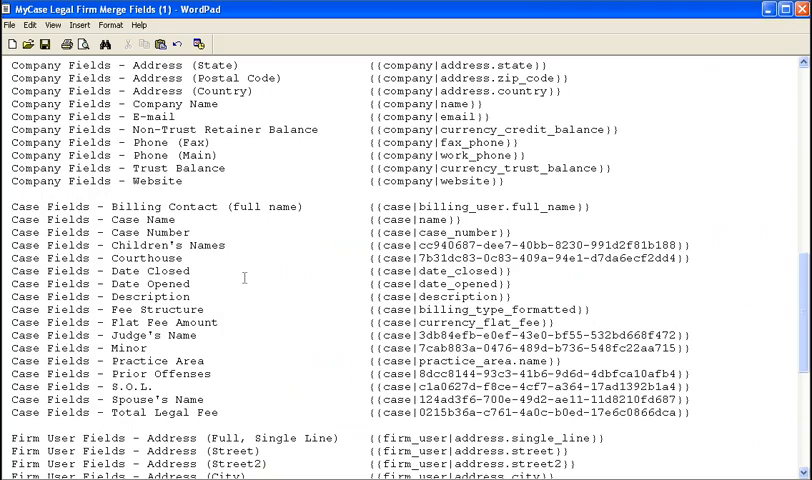
pyautogui.moveTo(334, 258)
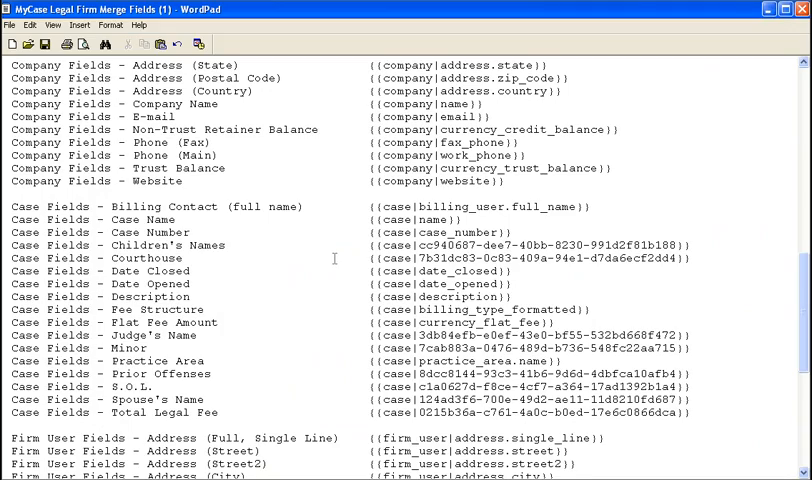
pyautogui.scroll(3)
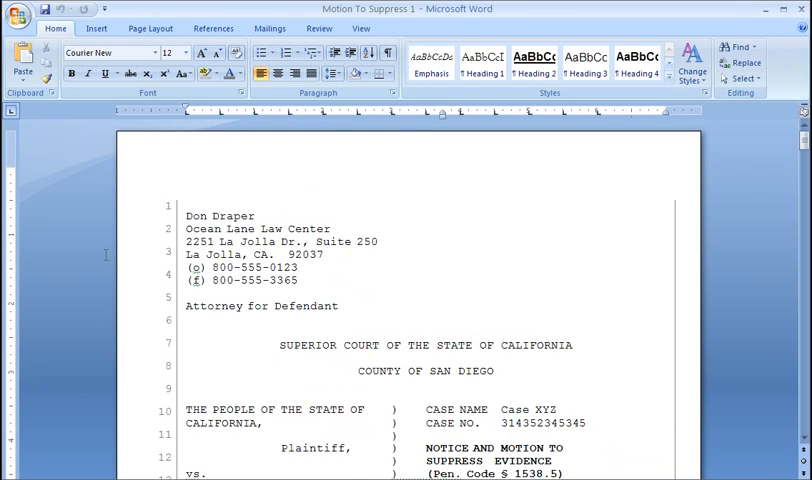
# Copy the {{contact|full_name}} merge key and paste it over John Doe.
pyautogui.scroll(-3)
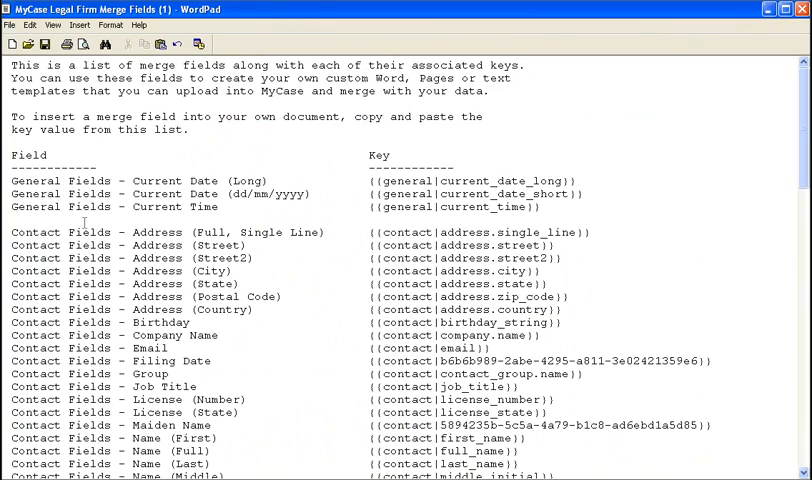
pyautogui.scroll(-3)
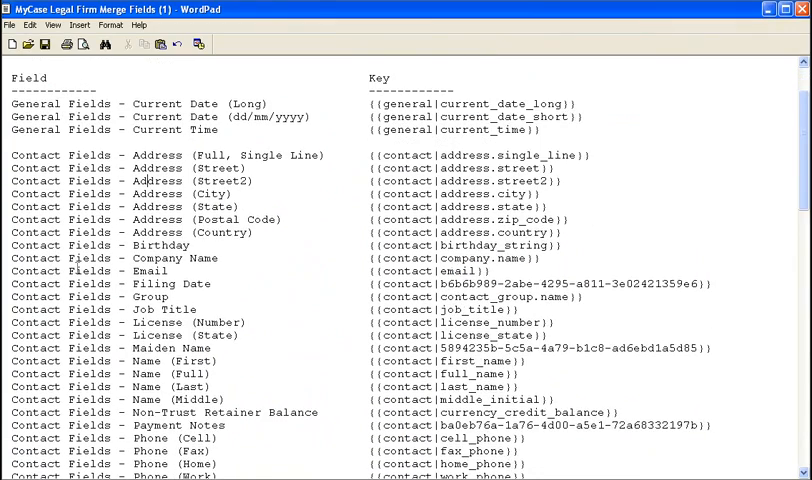
pyautogui.scroll(-3)
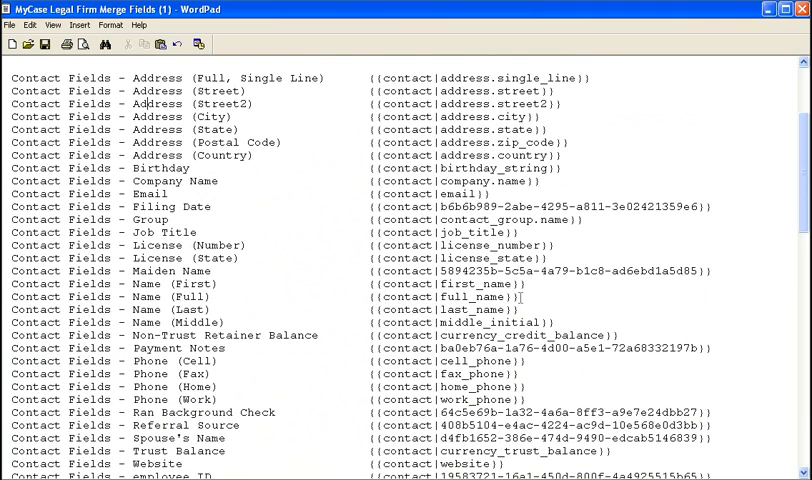
pyautogui.doubleClick(445, 296)
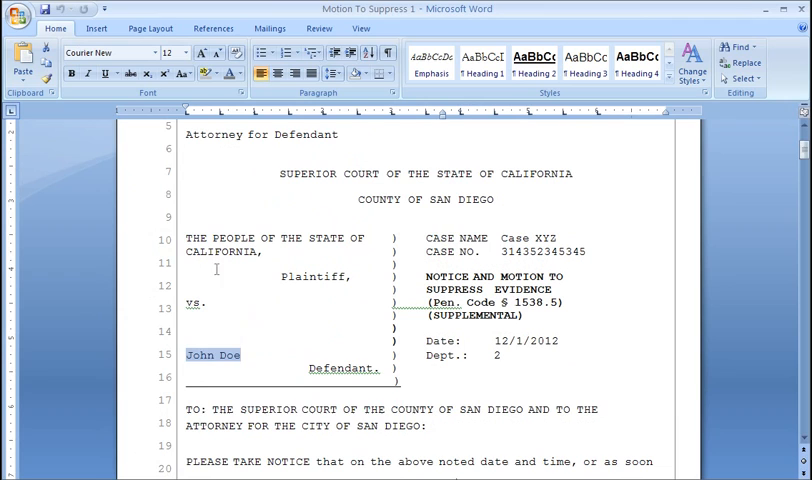
pyautogui.rightClick(222, 355)
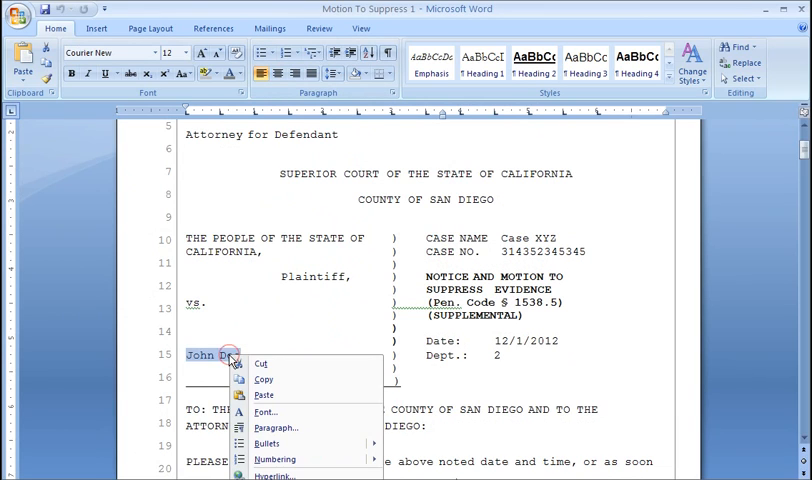
pyautogui.moveTo(285, 395)
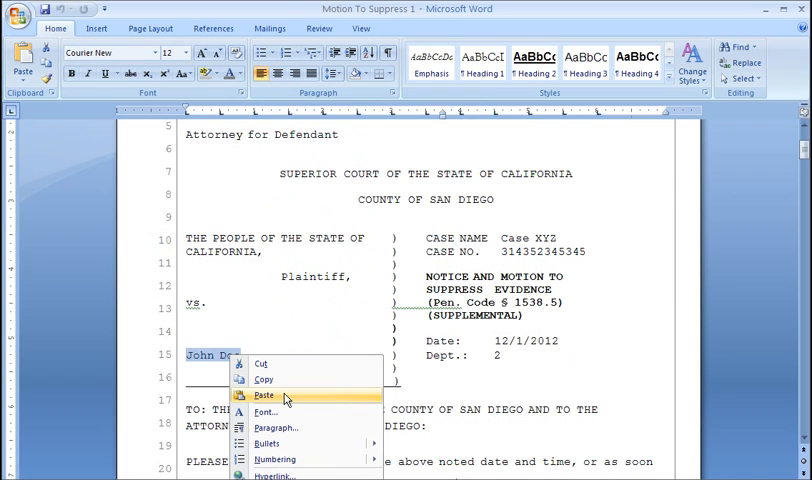
pyautogui.click(266, 395)
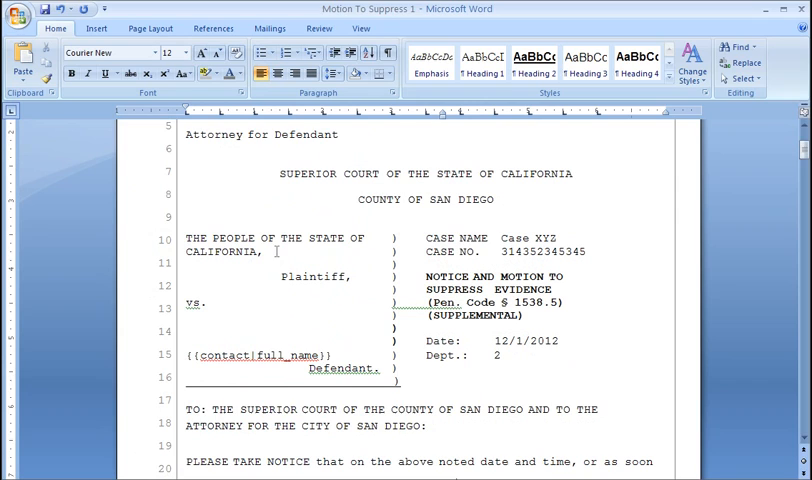
pyautogui.moveTo(327, 257)
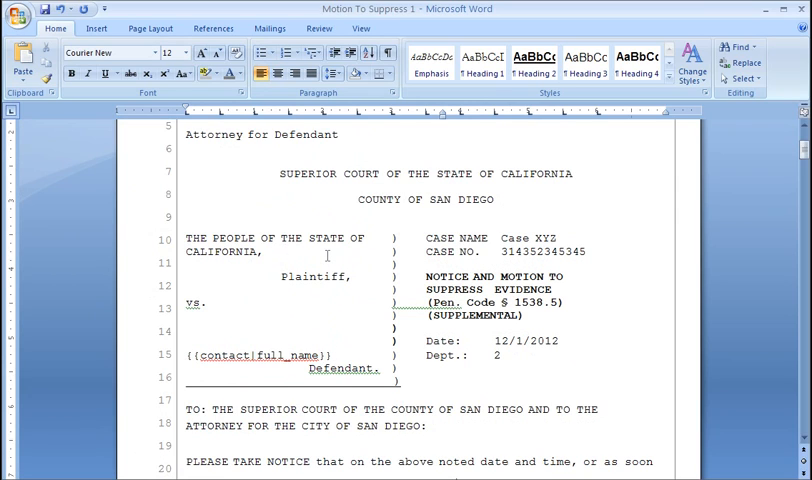
pyautogui.moveTo(338, 249)
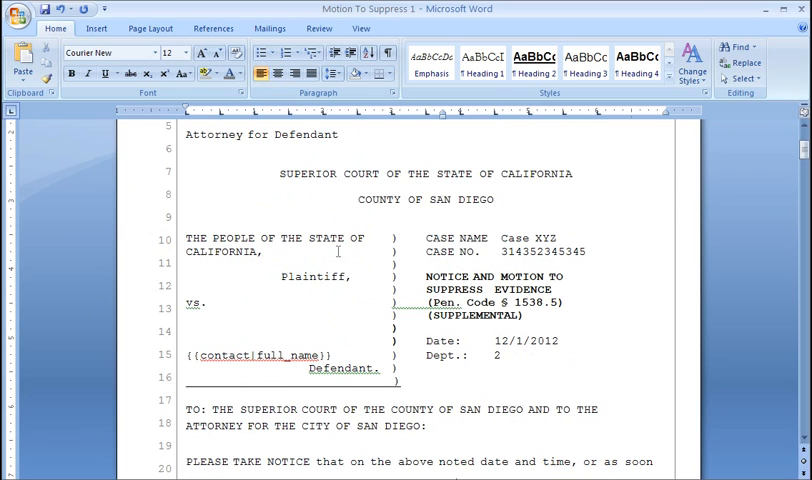
pyautogui.doubleClick(532, 237)
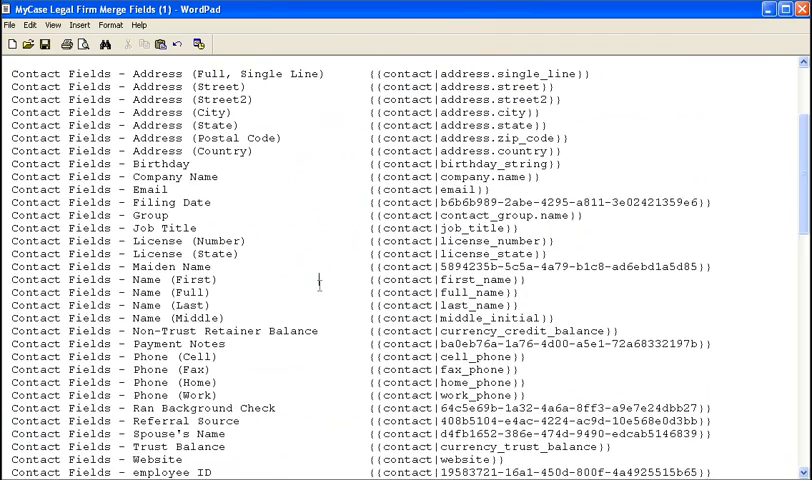
# Copy the {{case|case_number}} field code from the merge fields list.
pyautogui.scroll(-3)
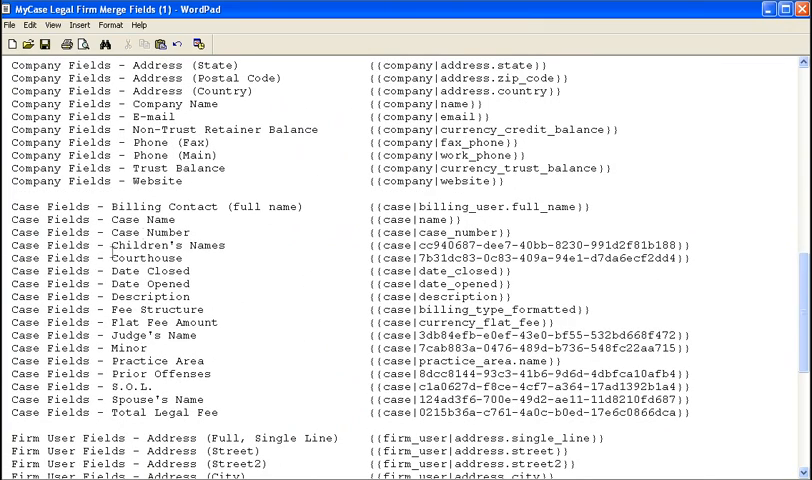
pyautogui.doubleClick(410, 219)
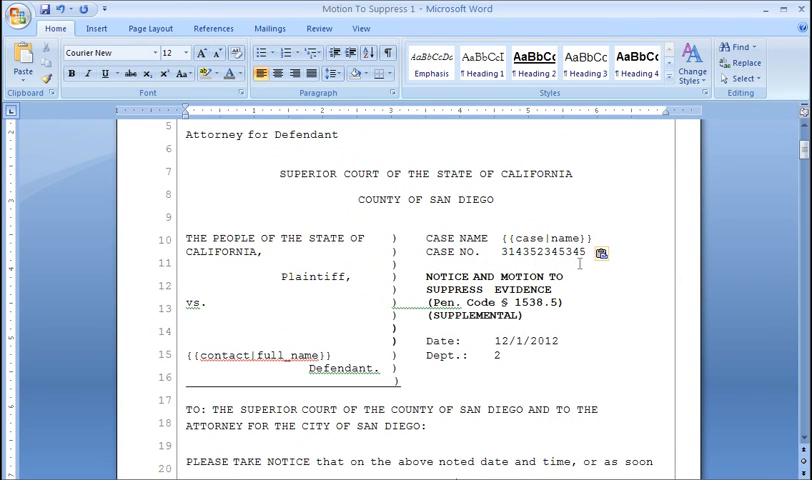
pyautogui.moveTo(40, 230)
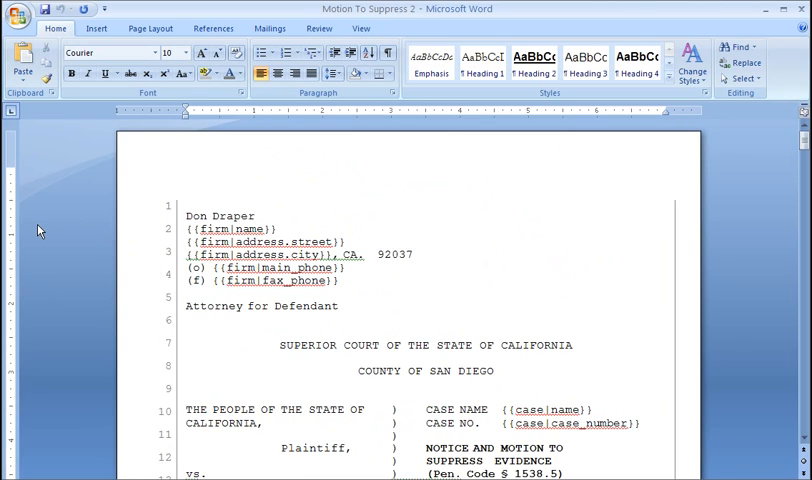
pyautogui.moveTo(305, 22)
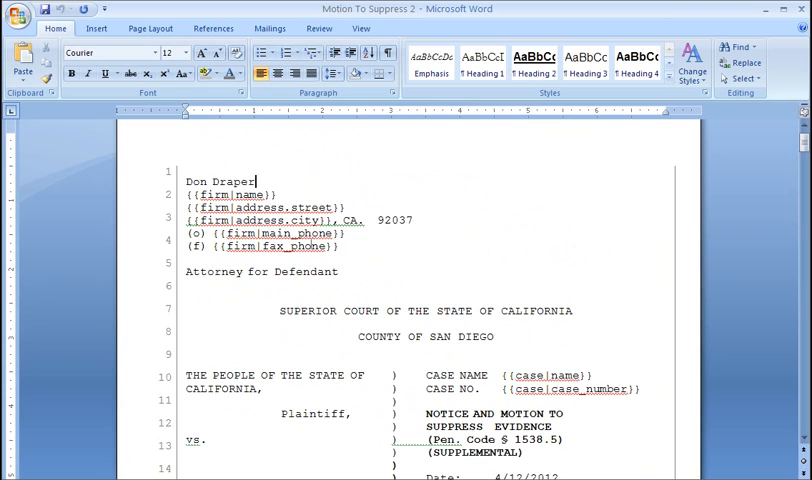
pyautogui.moveTo(422, 265)
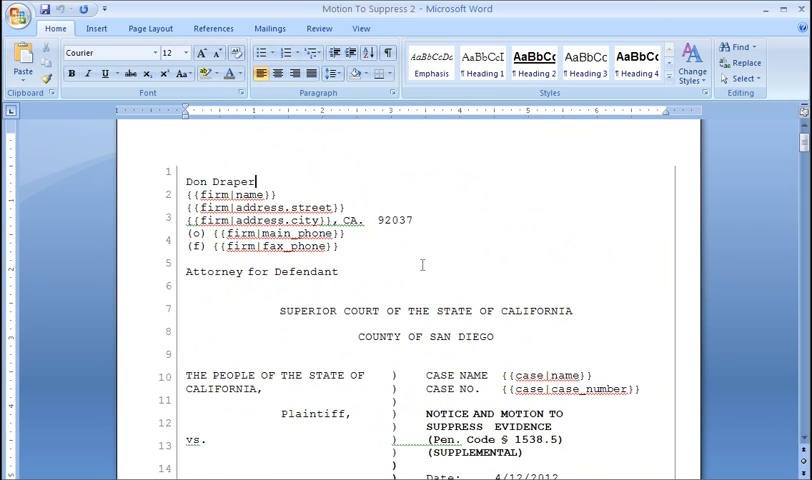
# Review the motion and save it as 'Motion To Suppress Template 2' (.docx).
pyautogui.scroll(-3)
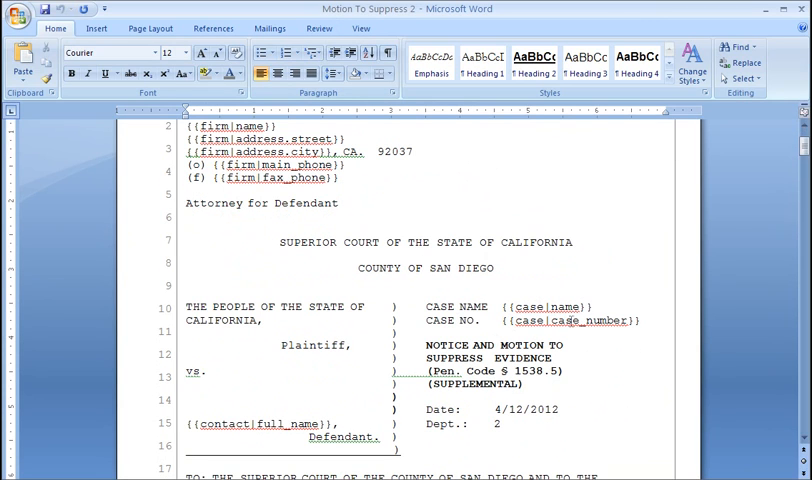
pyautogui.scroll(-3)
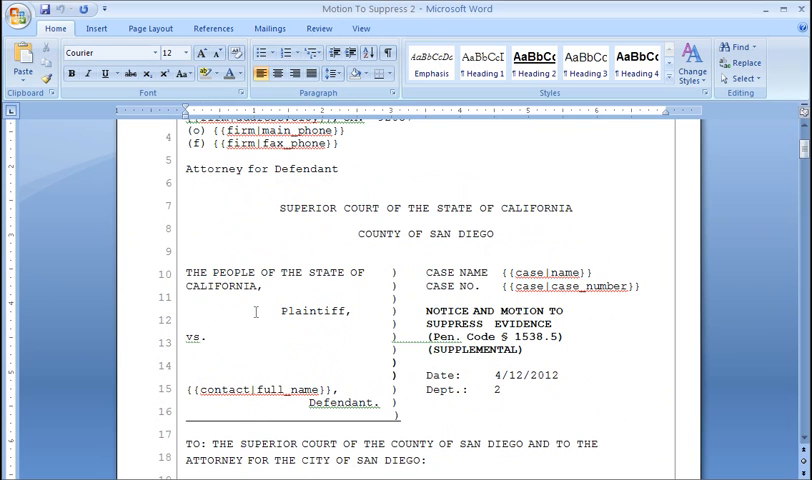
pyautogui.scroll(3)
pyautogui.write('Motion To Suppress Template')
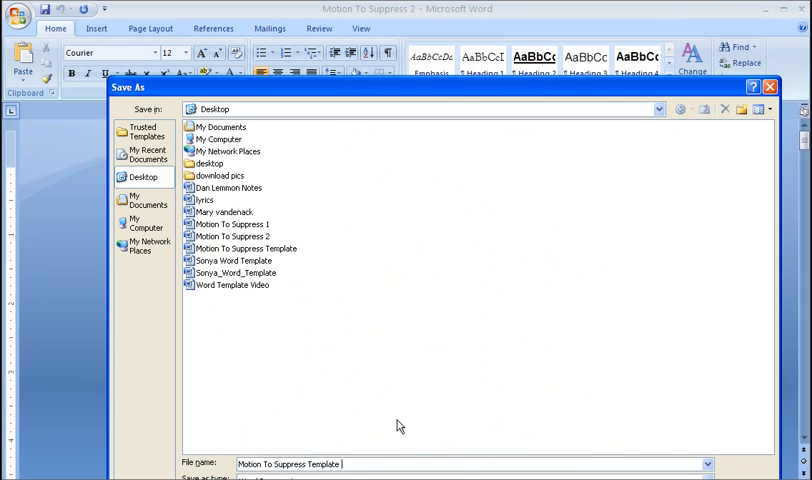
pyautogui.write('2')
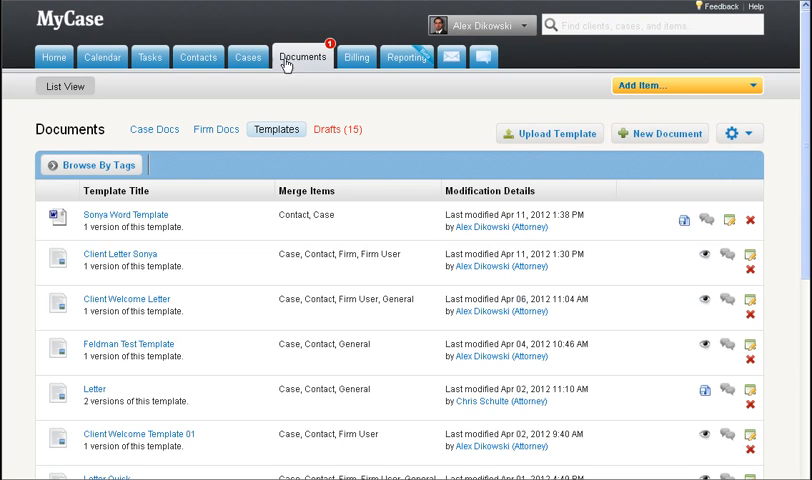
pyautogui.moveTo(291, 133)
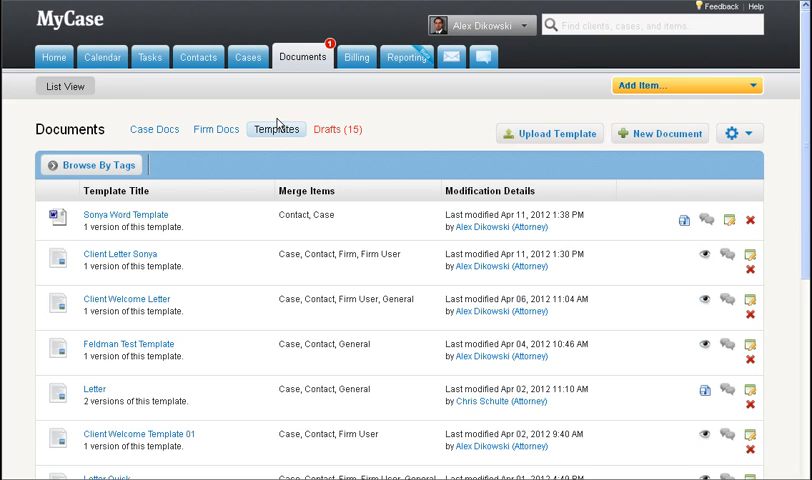
# Start a new template upload named 'Motion To Suppress Template'.
pyautogui.click(548, 133)
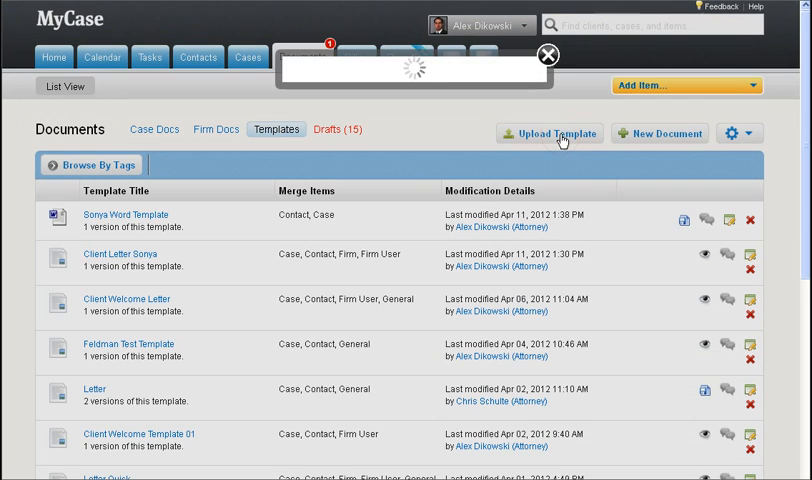
pyautogui.click(549, 133)
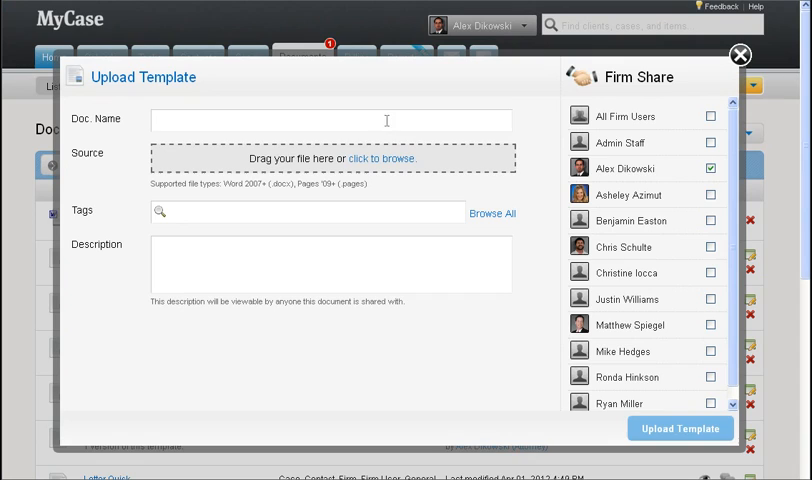
pyautogui.write('Motion To Suppress Te')
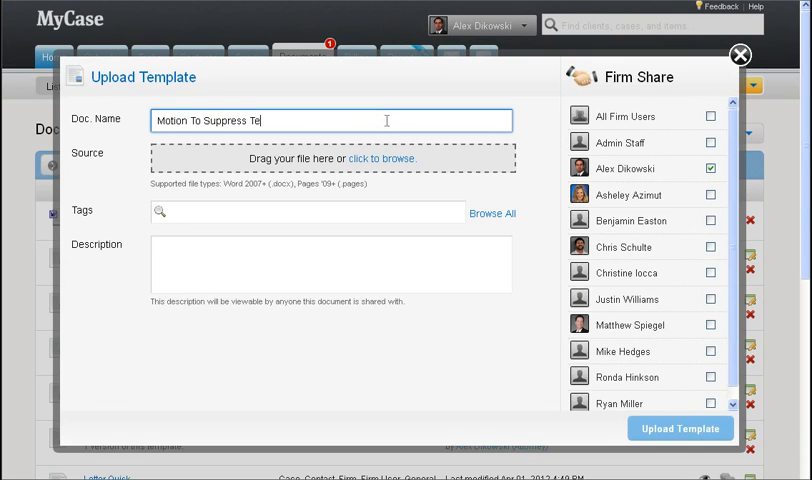
pyautogui.write('mplate')
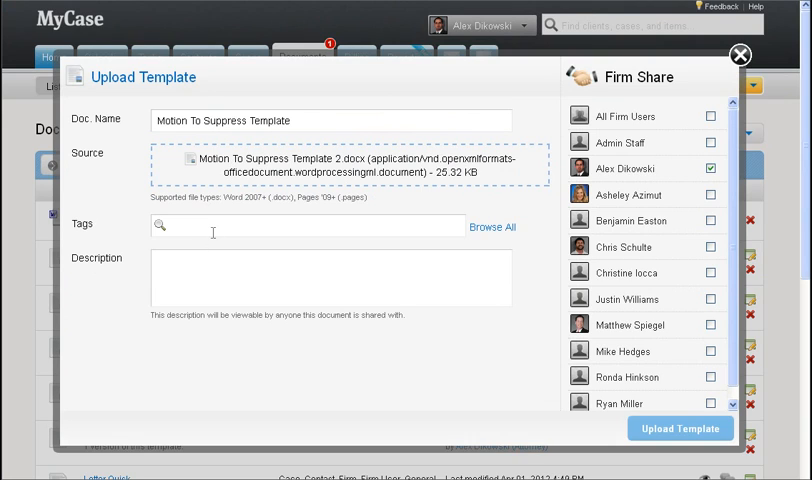
# Describe it as 'Standard motion to suppress template', share with all firm users, and upload.
pyautogui.click(330, 278)
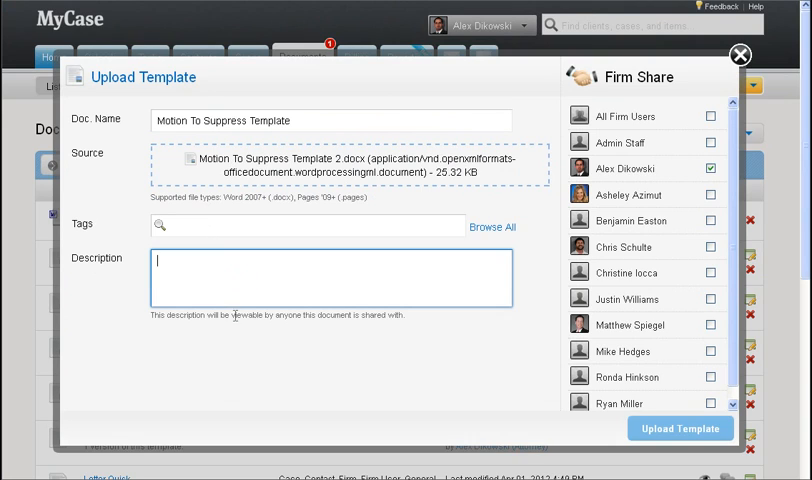
pyautogui.write('Stan')
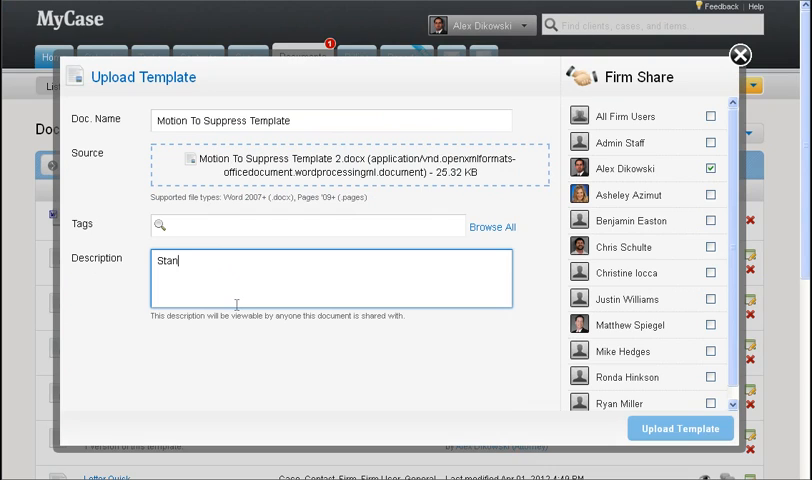
pyautogui.write('Standard motion')
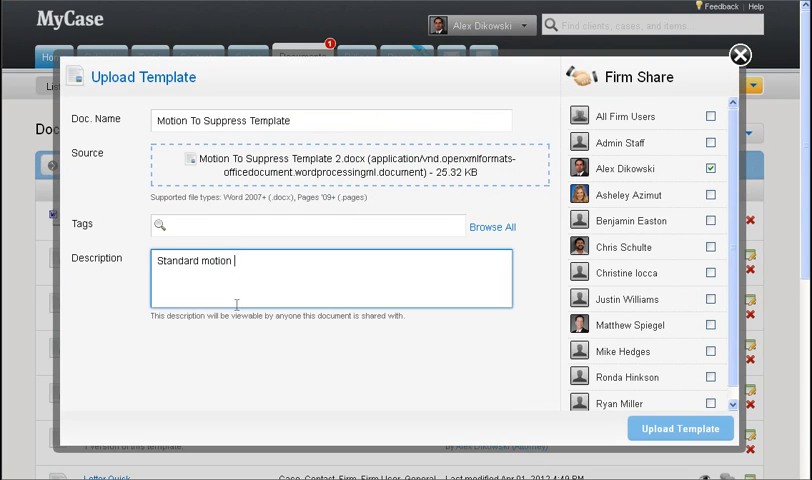
pyautogui.write('to suppress template document.')
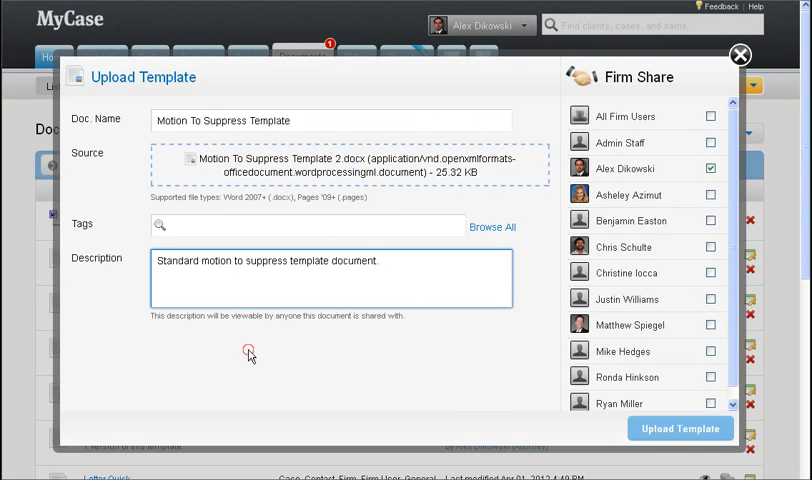
pyautogui.moveTo(715, 135)
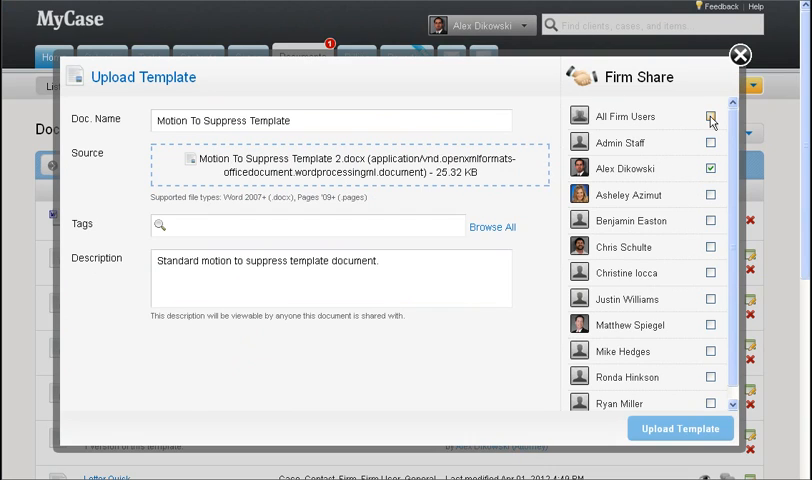
pyautogui.click(711, 117)
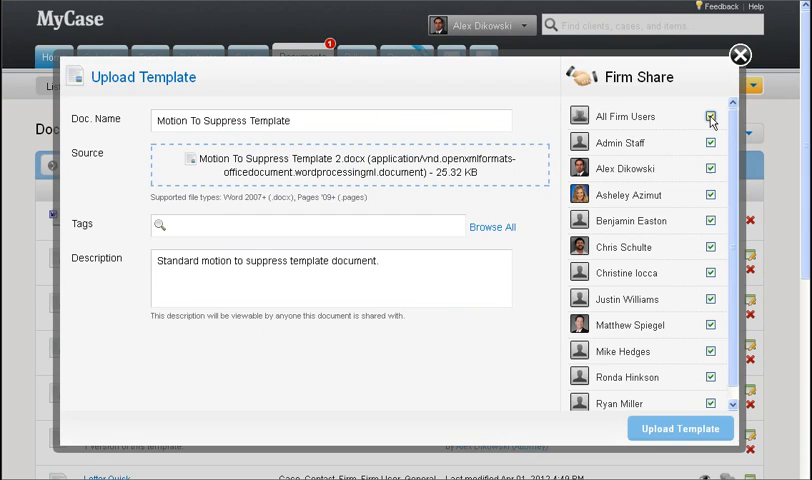
pyautogui.moveTo(686, 118)
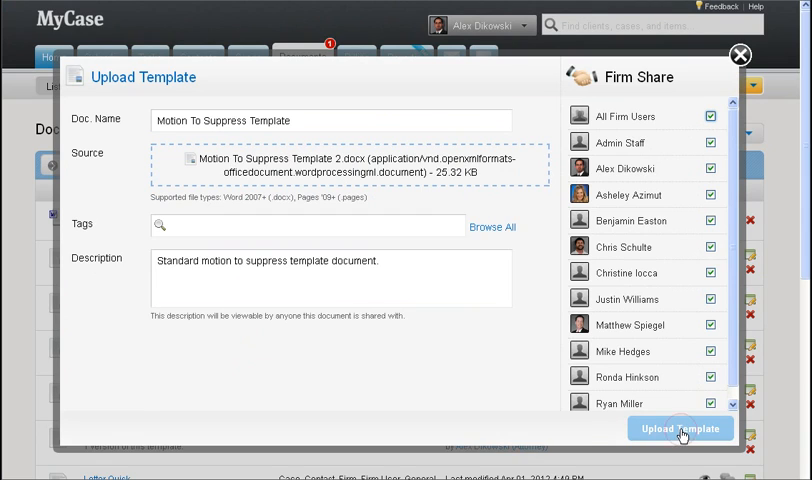
pyautogui.click(681, 428)
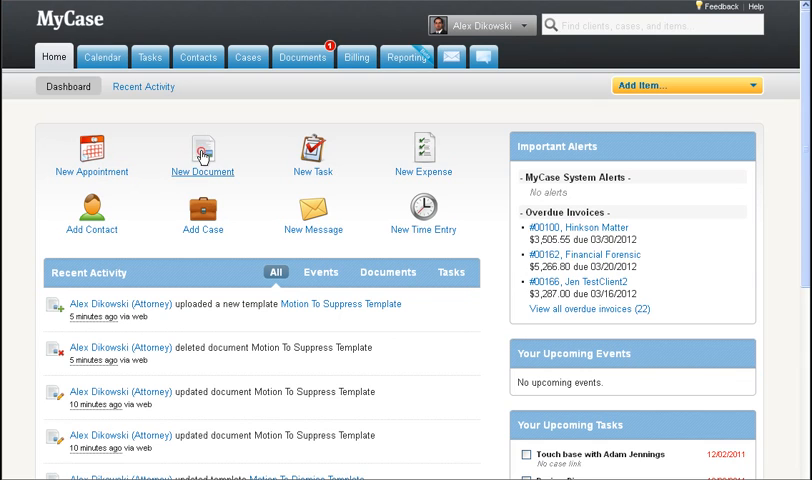
# Create a new document from a merge template on the Home dashboard.
pyautogui.click(202, 150)
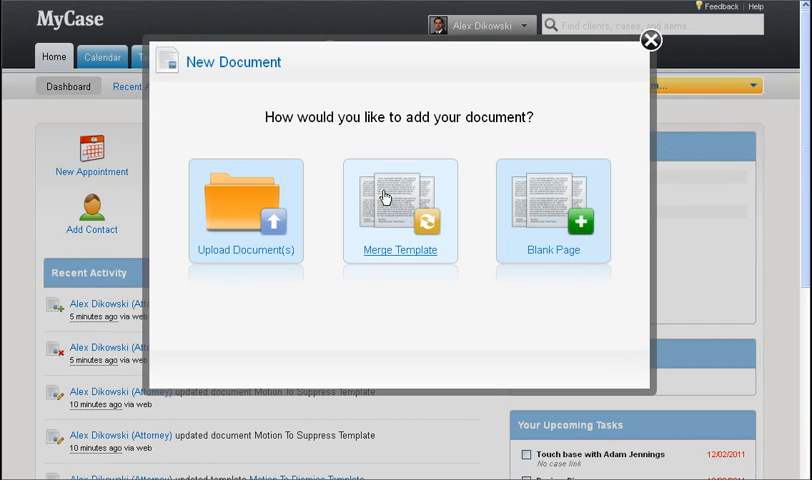
pyautogui.click(399, 210)
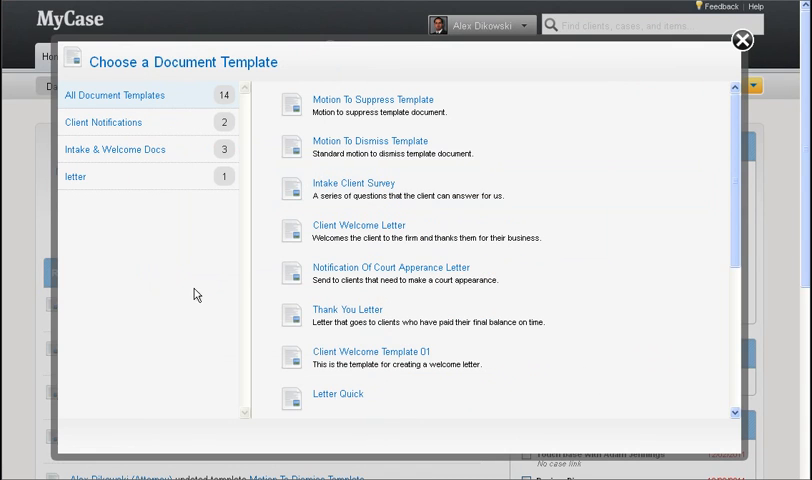
pyautogui.moveTo(177, 288)
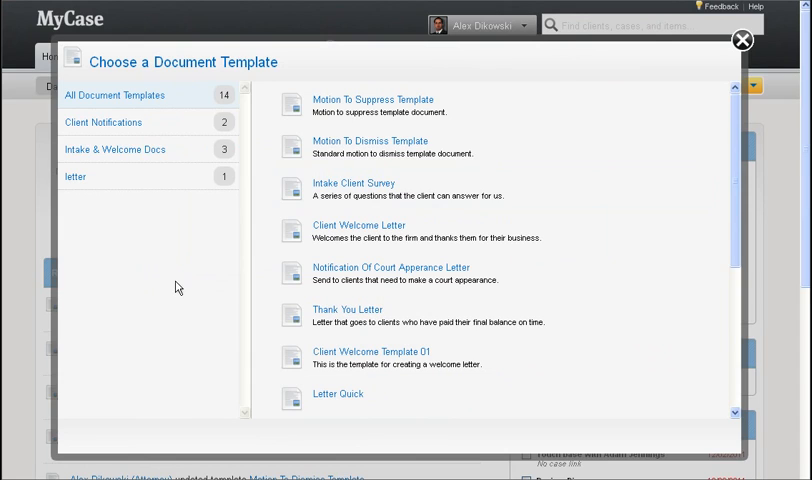
pyautogui.moveTo(510, 107)
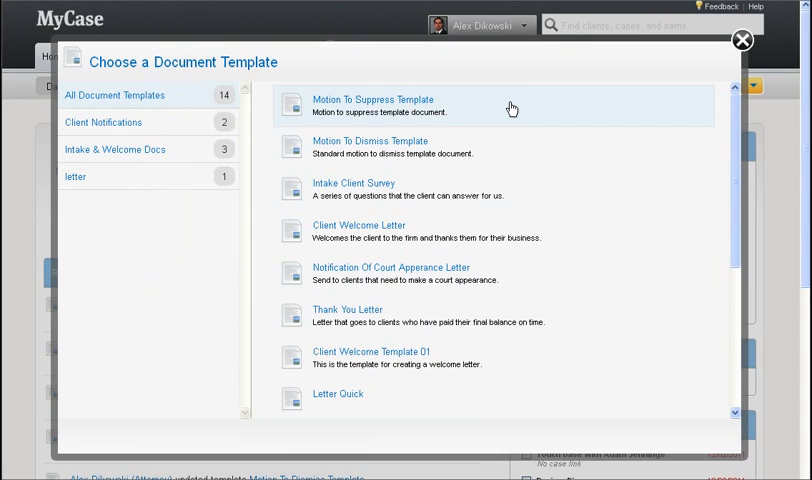
pyautogui.moveTo(482, 107)
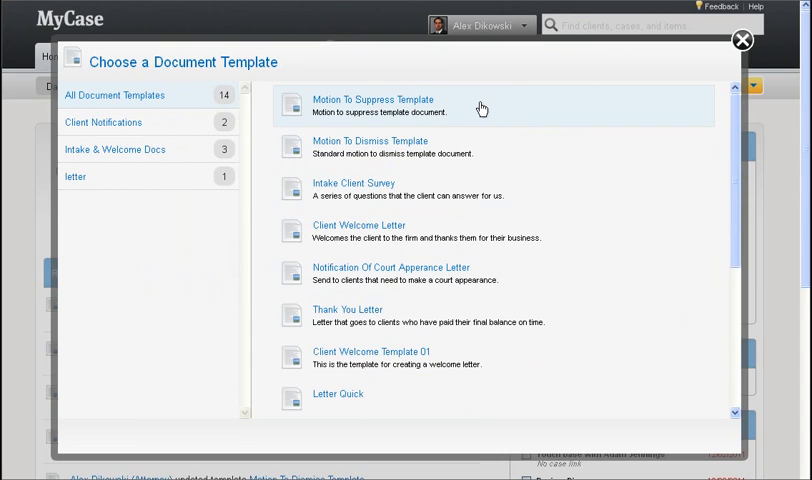
pyautogui.click(374, 99)
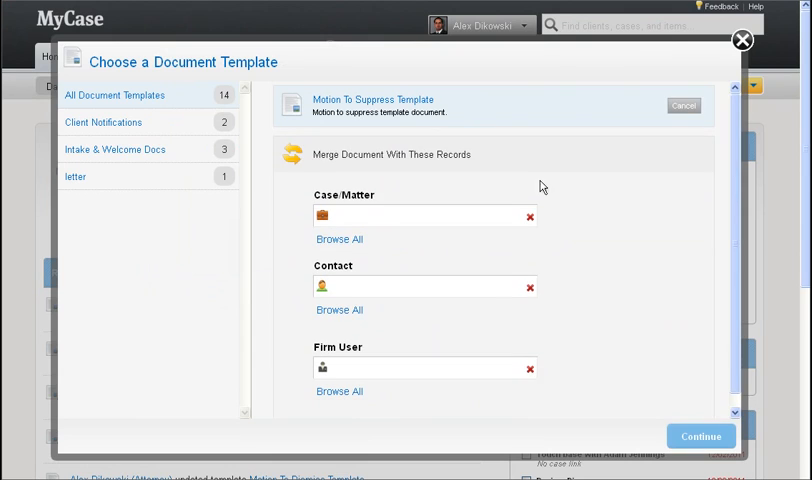
pyautogui.moveTo(599, 242)
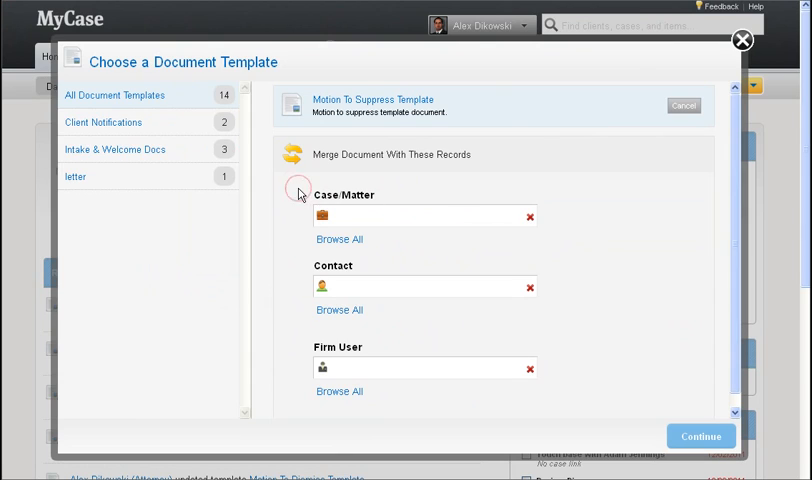
pyautogui.moveTo(297, 326)
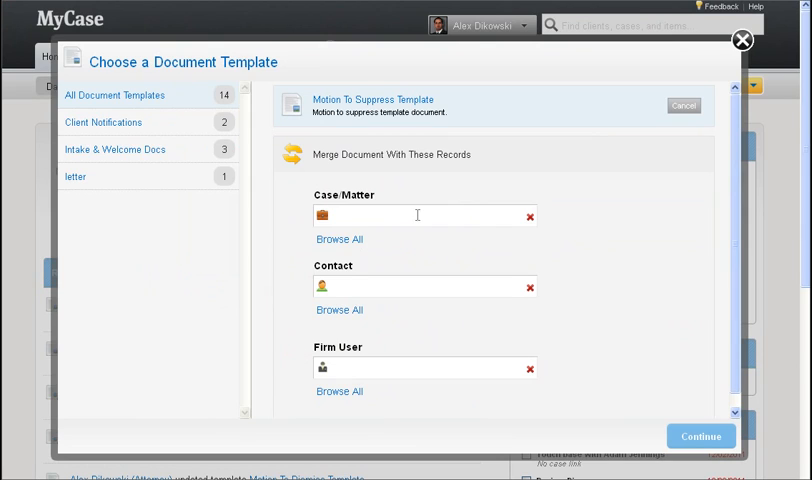
pyautogui.click(420, 215)
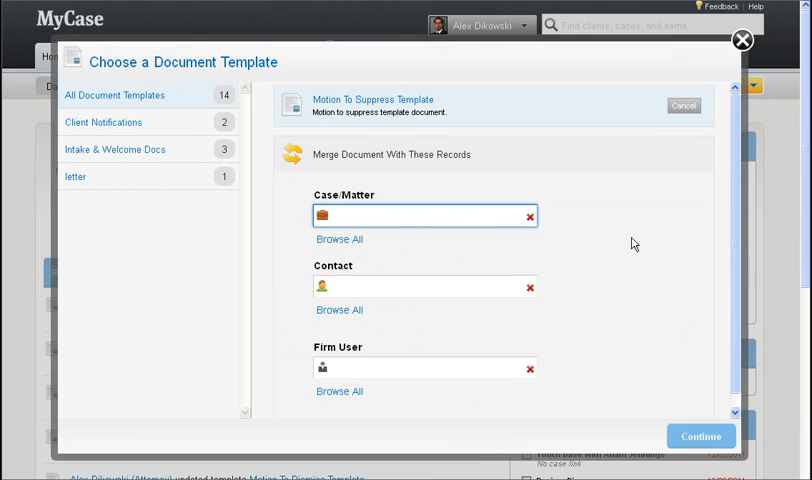
pyautogui.write('hinkson Matter (7763625')
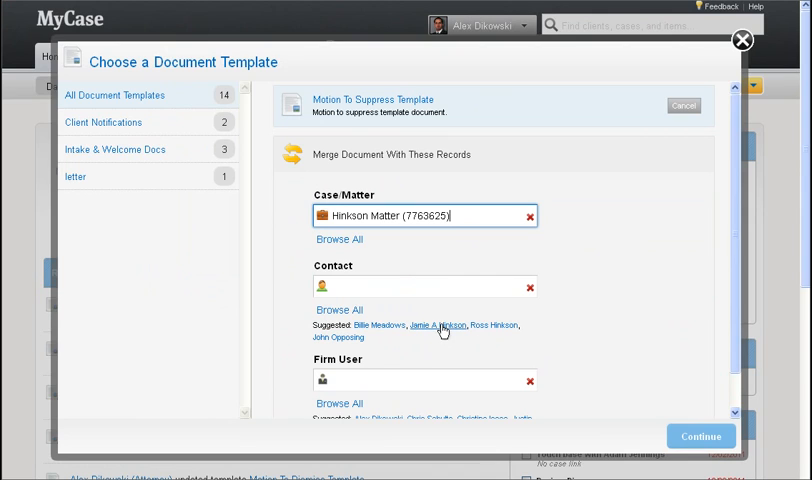
pyautogui.click(440, 326)
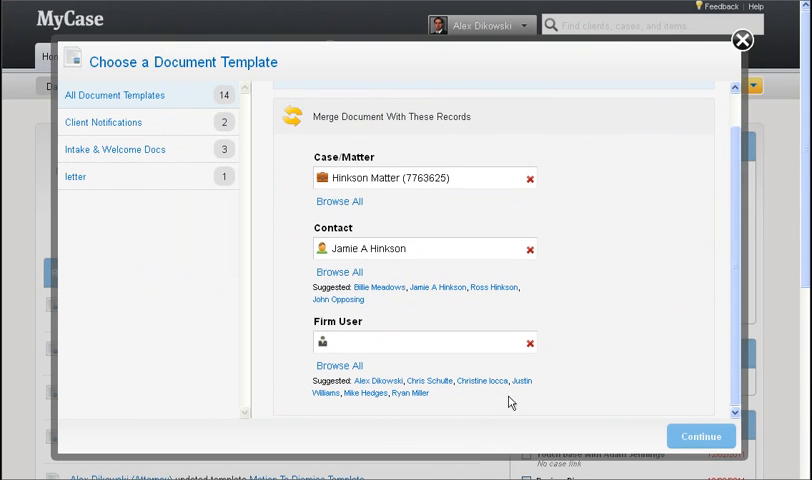
pyautogui.click(375, 380)
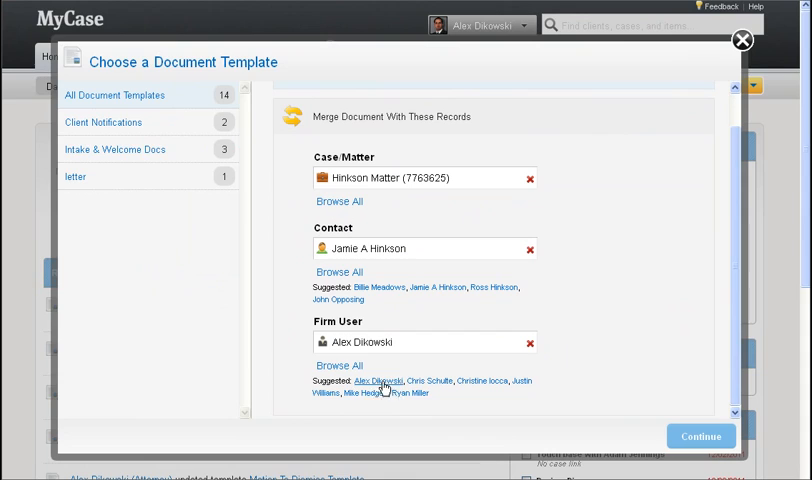
pyautogui.moveTo(632, 319)
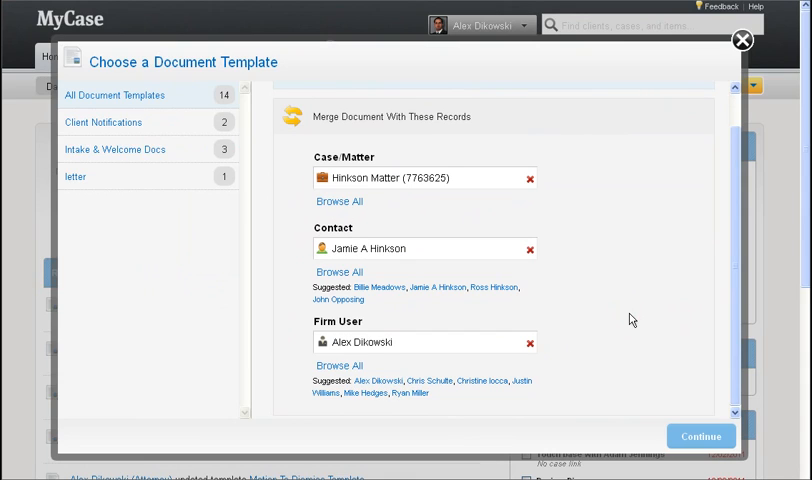
pyautogui.moveTo(623, 370)
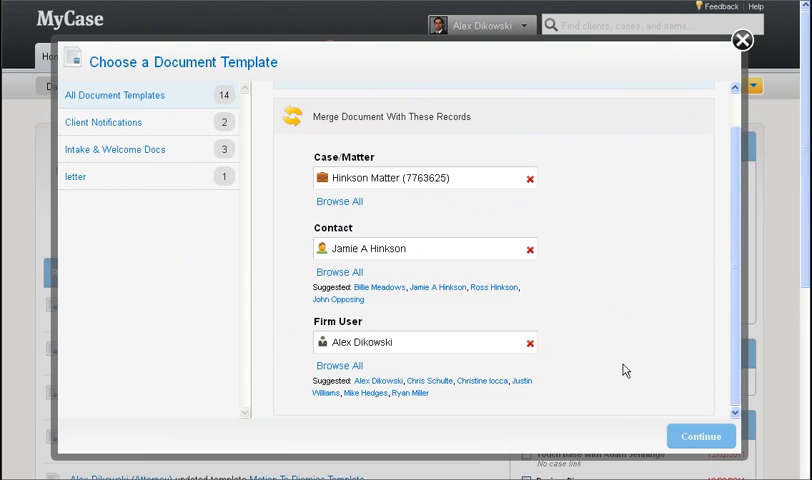
pyautogui.click(700, 436)
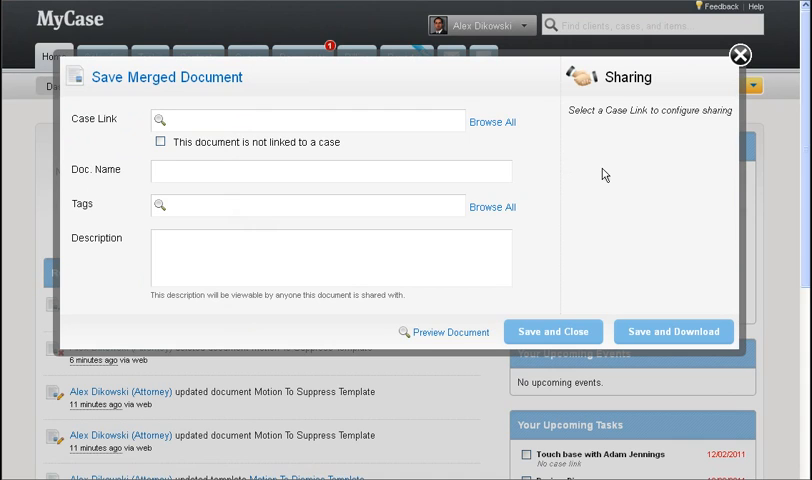
pyautogui.moveTo(76, 78)
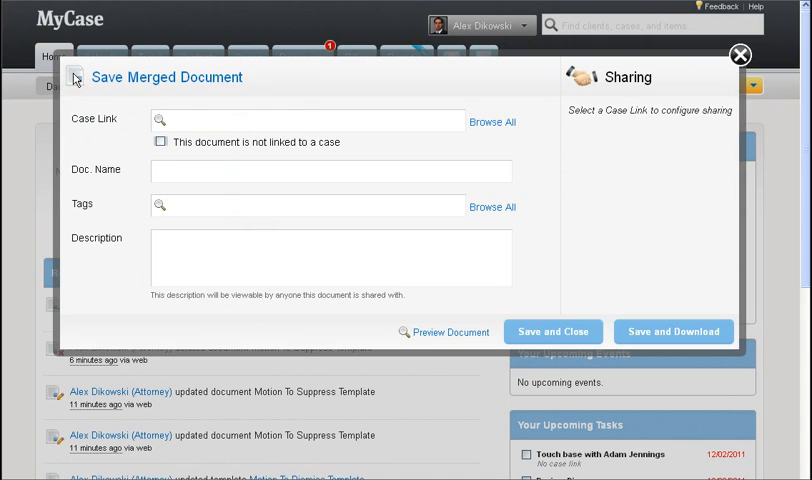
pyautogui.moveTo(267, 82)
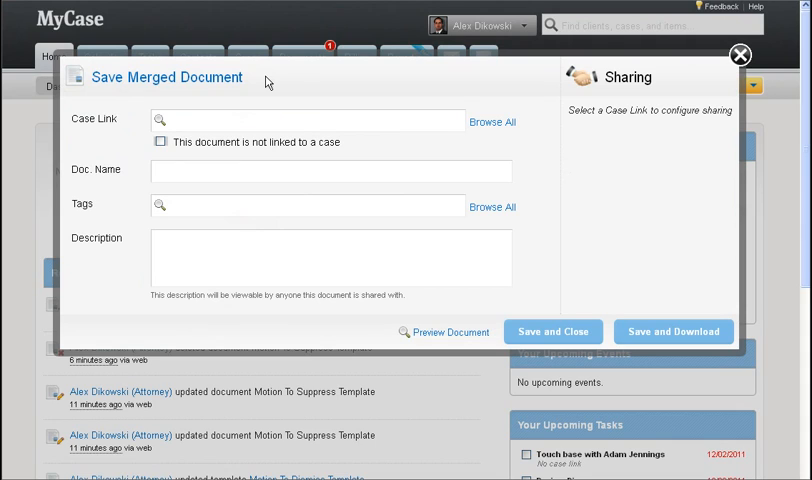
pyautogui.moveTo(424, 331)
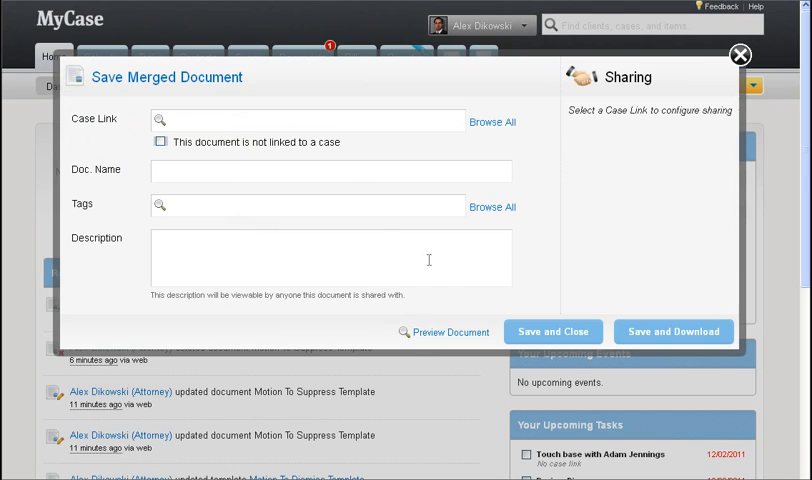
# Preview the merged motion and save the preview file.
pyautogui.click(673, 331)
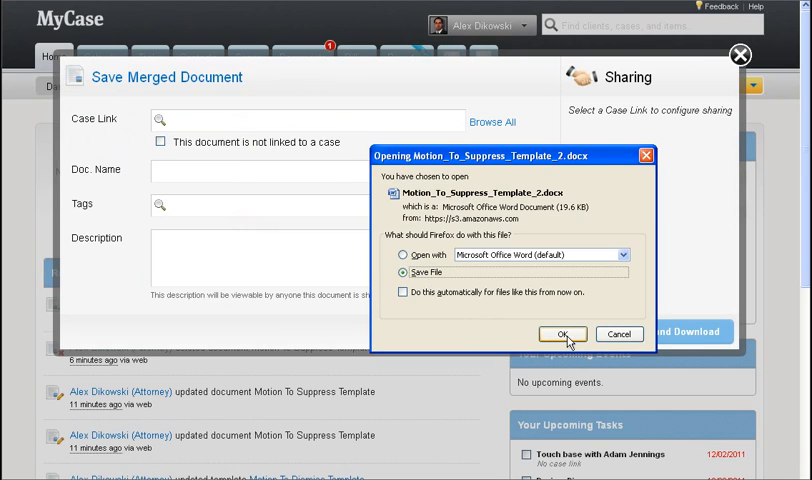
pyautogui.click(562, 334)
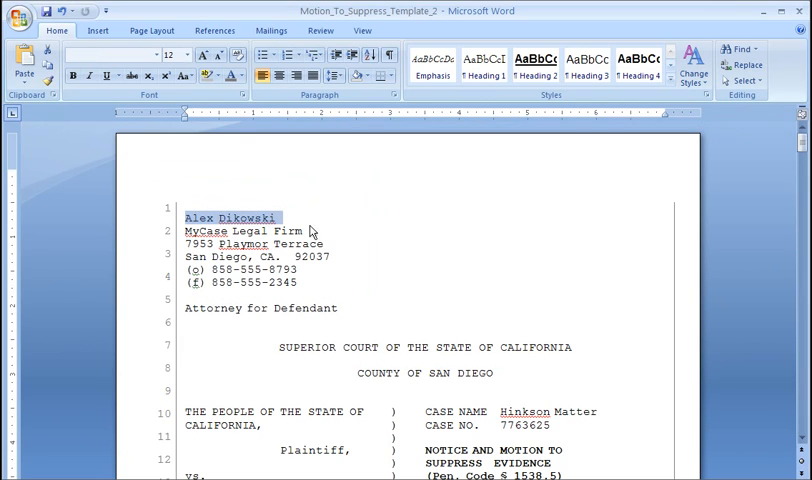
pyautogui.click(313, 243)
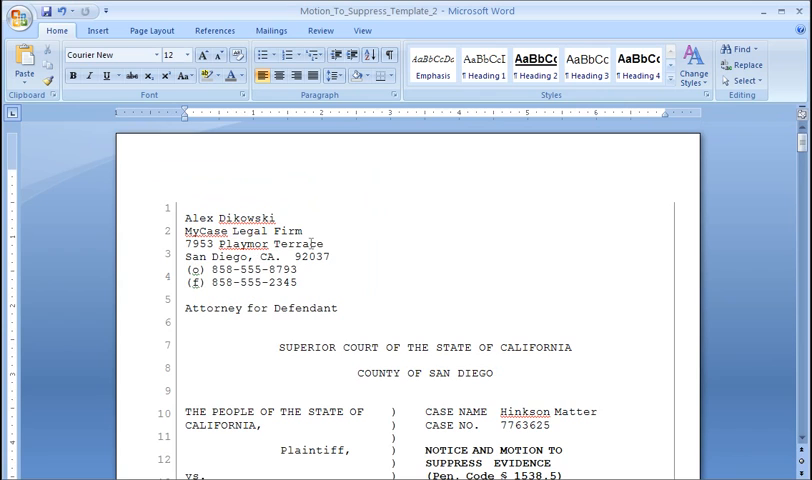
pyautogui.scroll(-3)
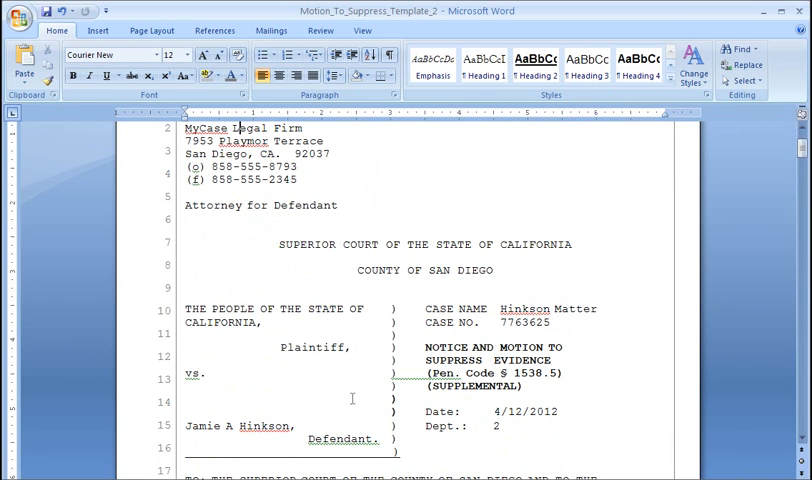
pyautogui.scroll(-3)
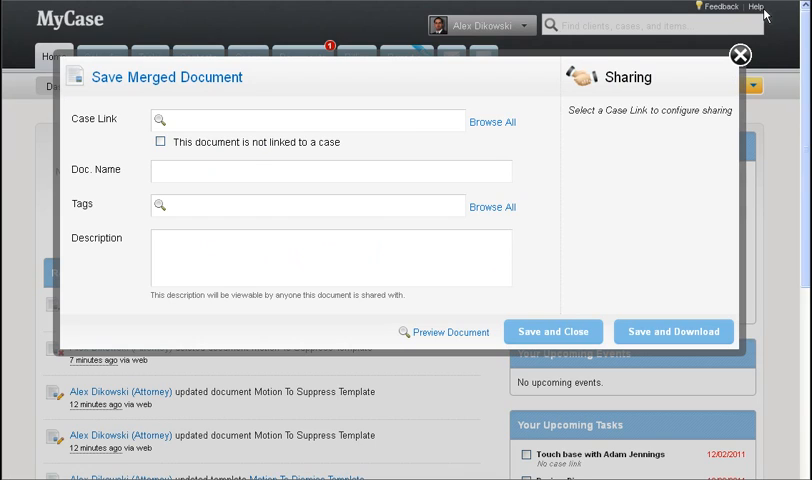
# Link the document to Hinkson Matter and name it 'Motion To Suppress - Hinkson Matter'.
pyautogui.write('n')
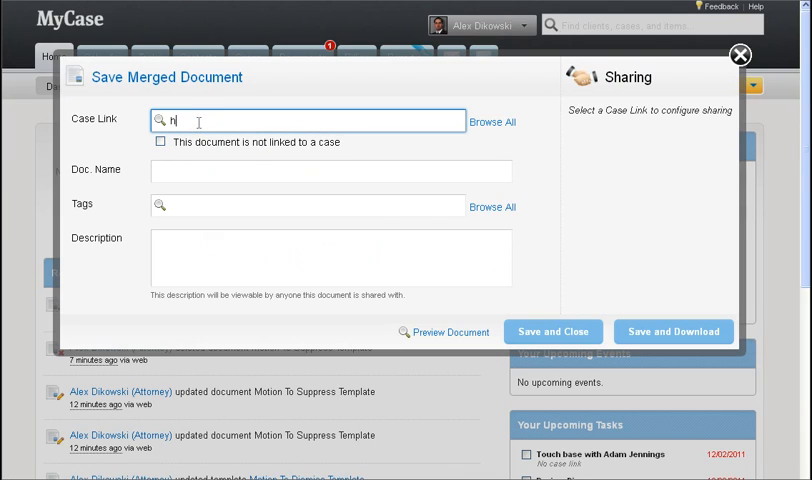
pyautogui.write('inkson')
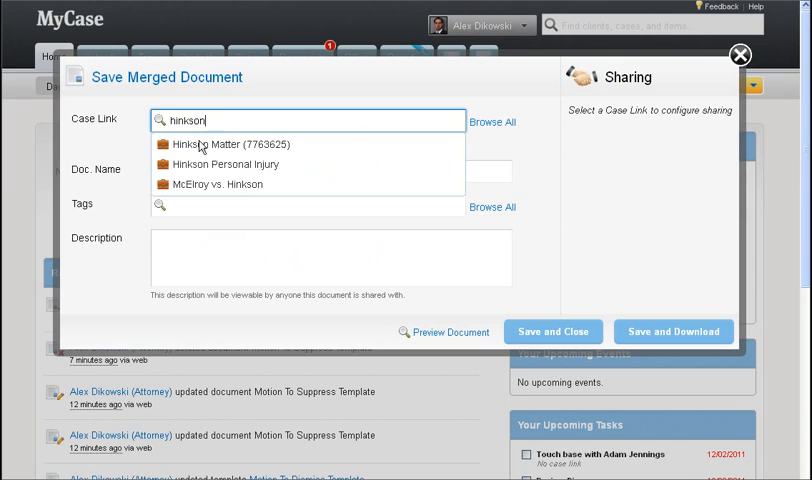
pyautogui.click(238, 144)
pyautogui.write('Moit')
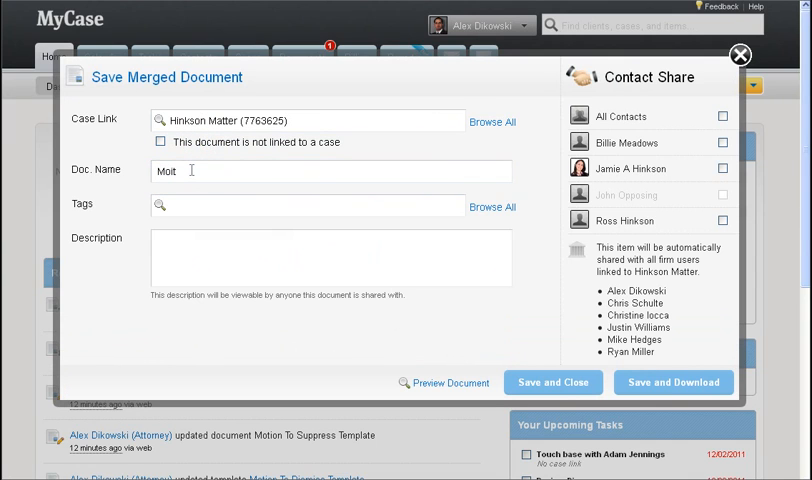
pyautogui.write('Motion To D')
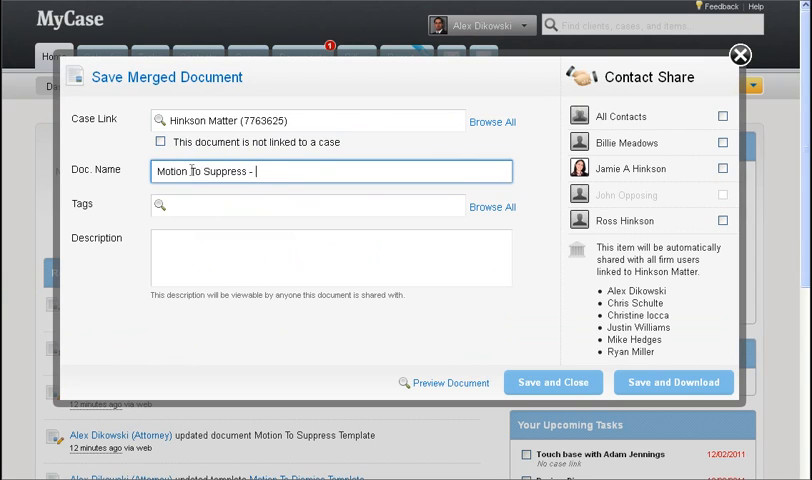
pyautogui.write('Hinkson Matter')
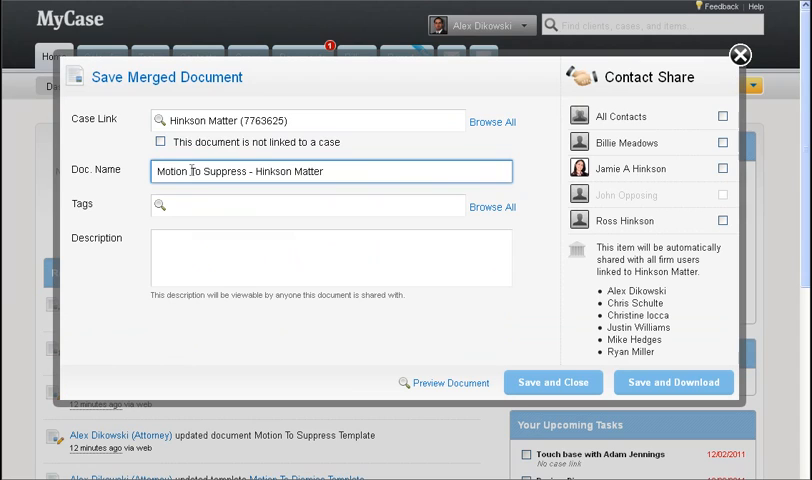
pyautogui.click(723, 143)
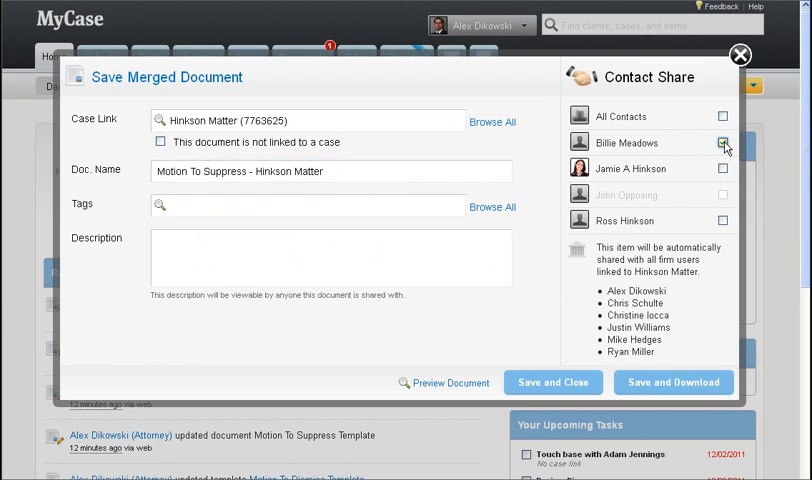
pyautogui.click(723, 167)
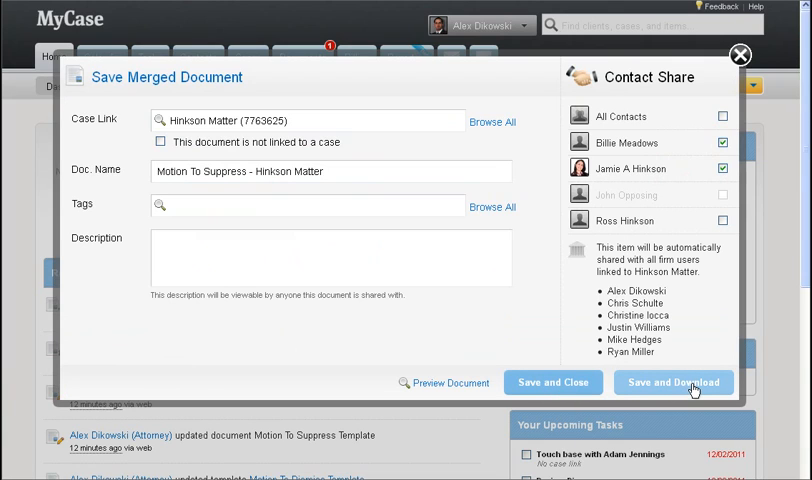
pyautogui.moveTo(553, 382)
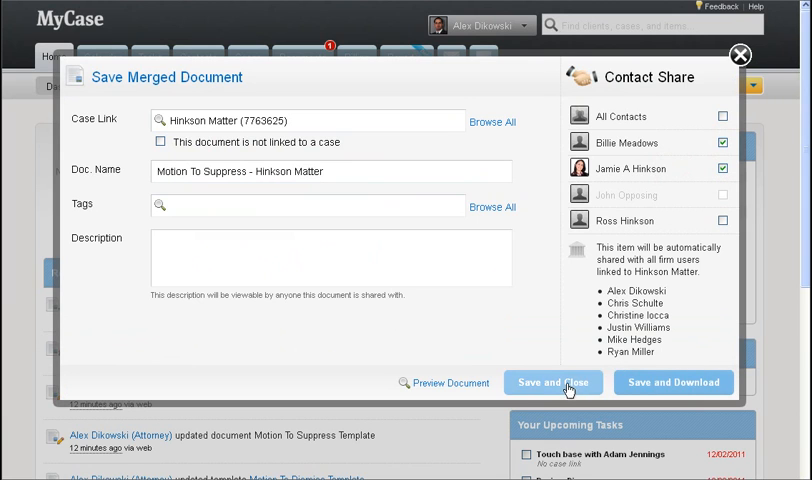
pyautogui.click(553, 382)
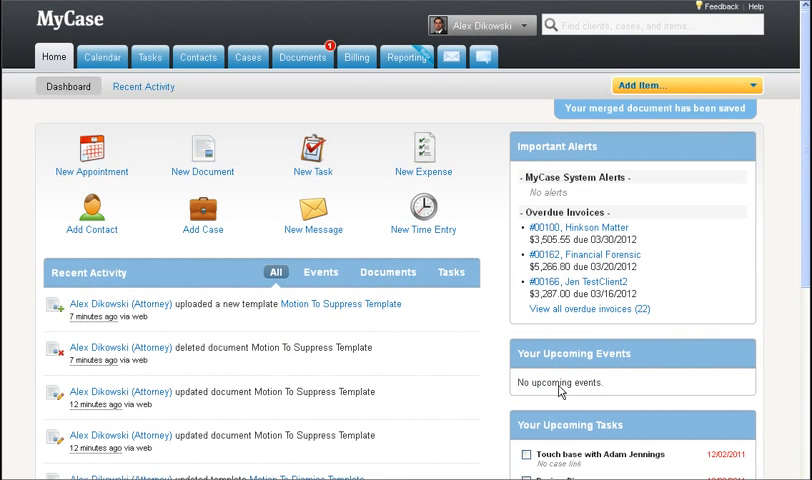